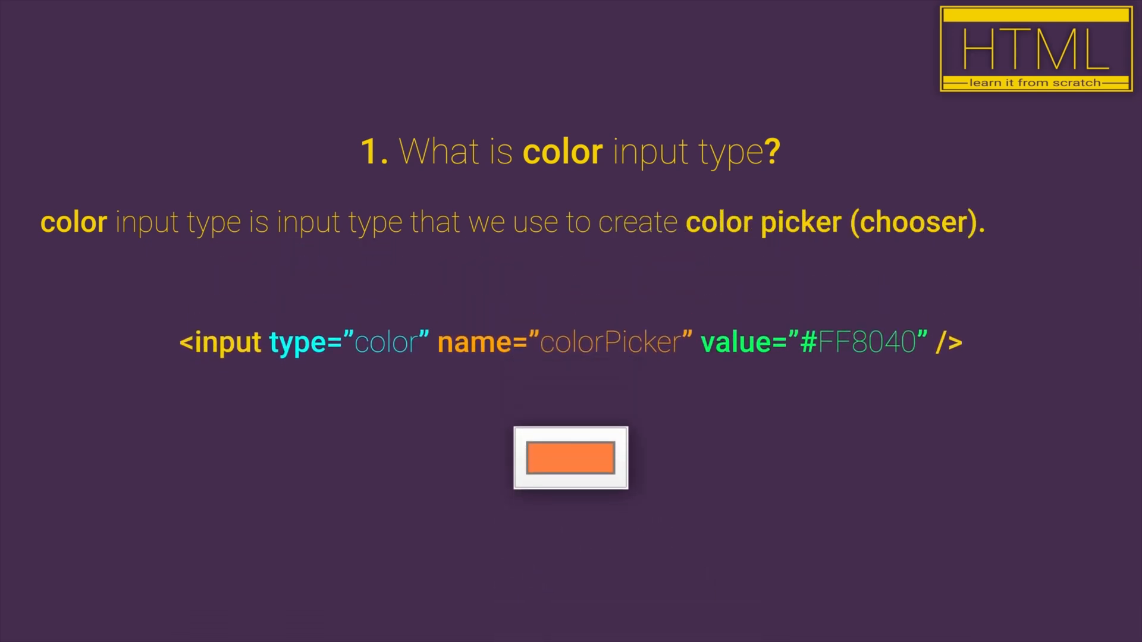
Add <input type="color" name="colorField"/> on line 9, preceded by the label 'Color:'.
click(570, 457)
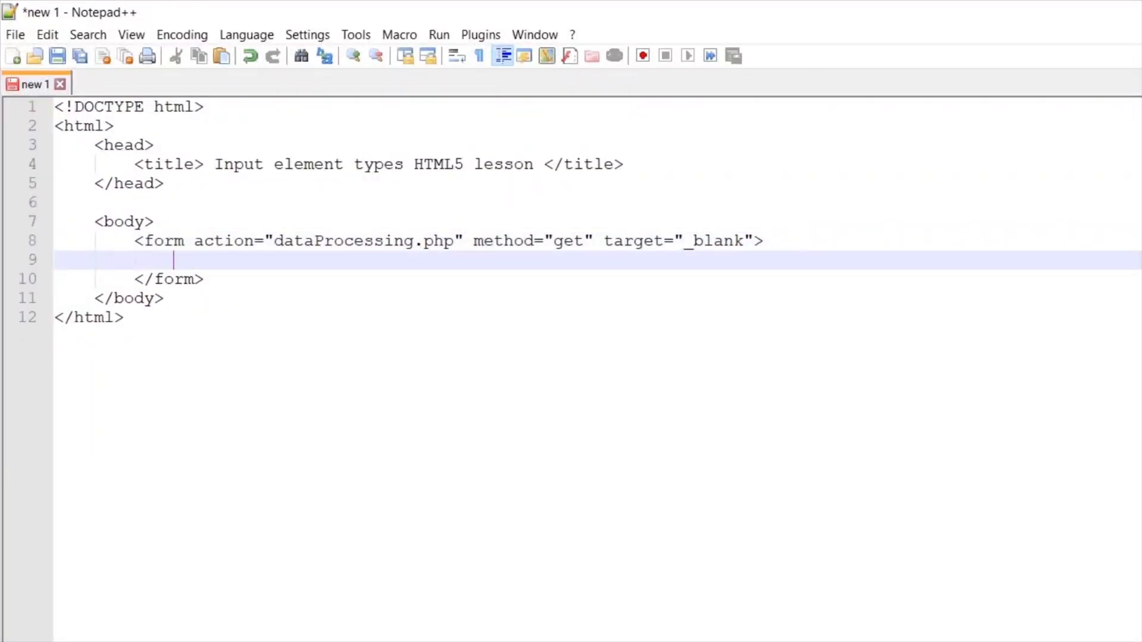
text(<input />)
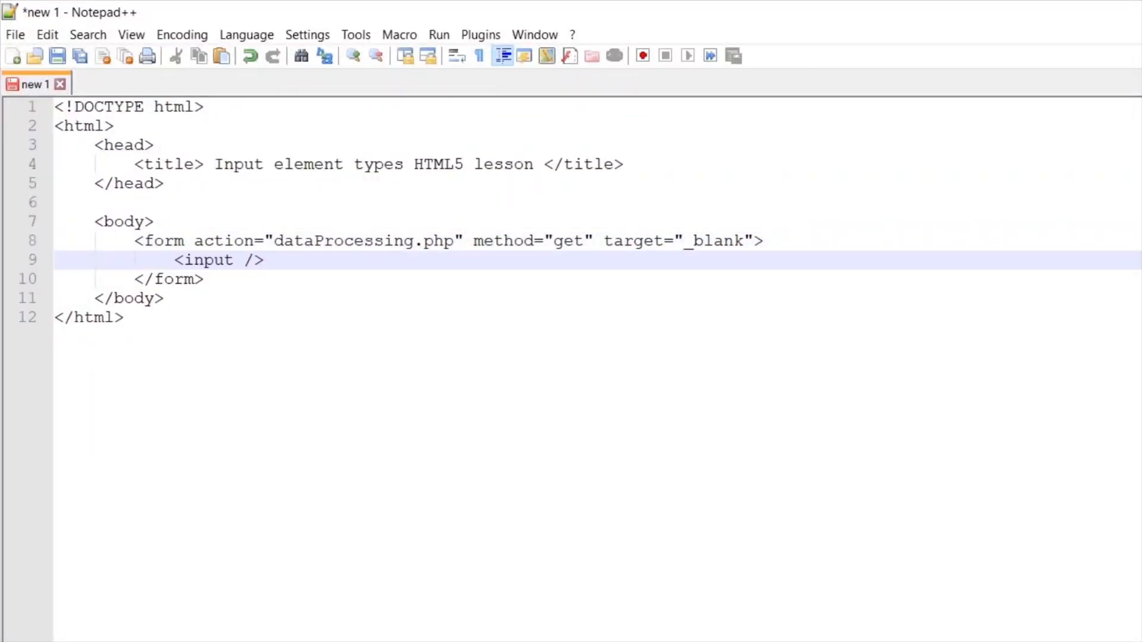
text(type="")
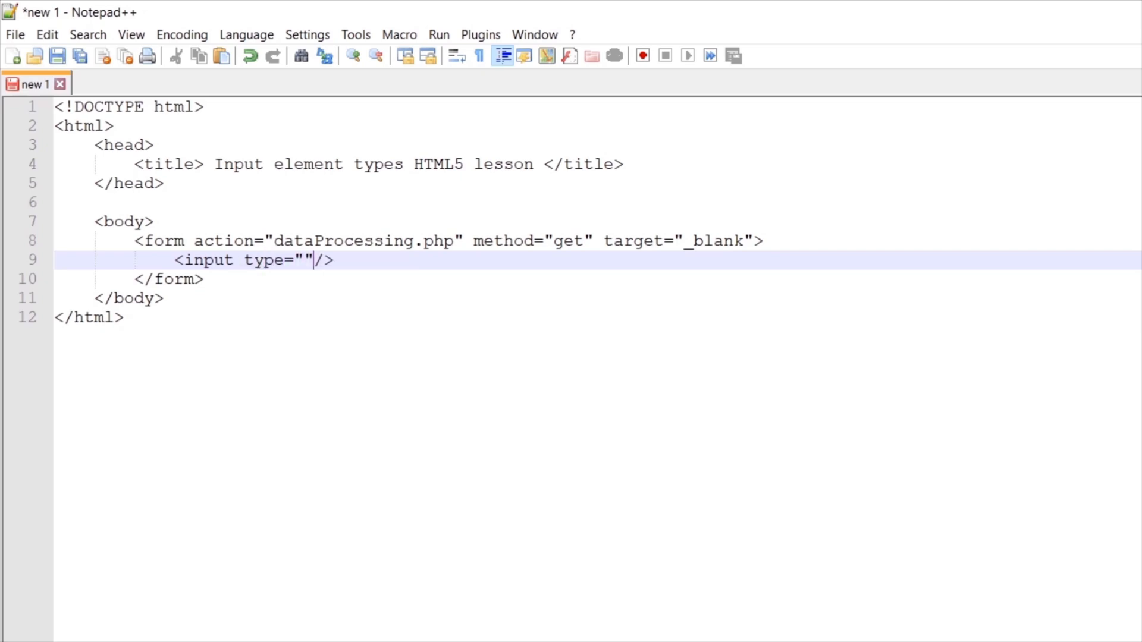
text(name="")
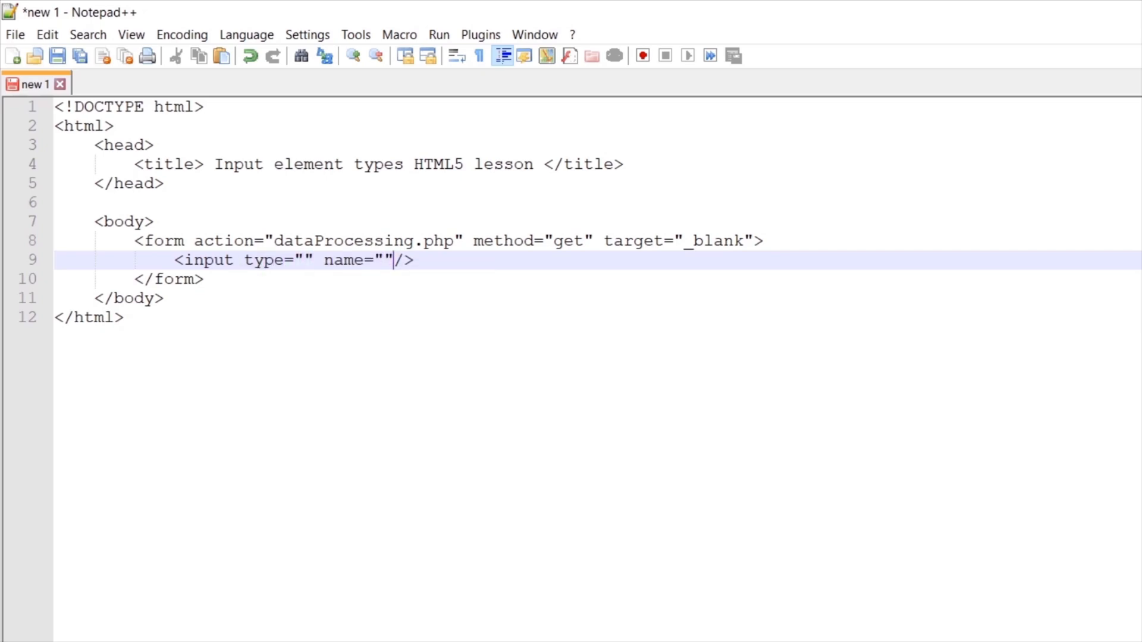
text(co)
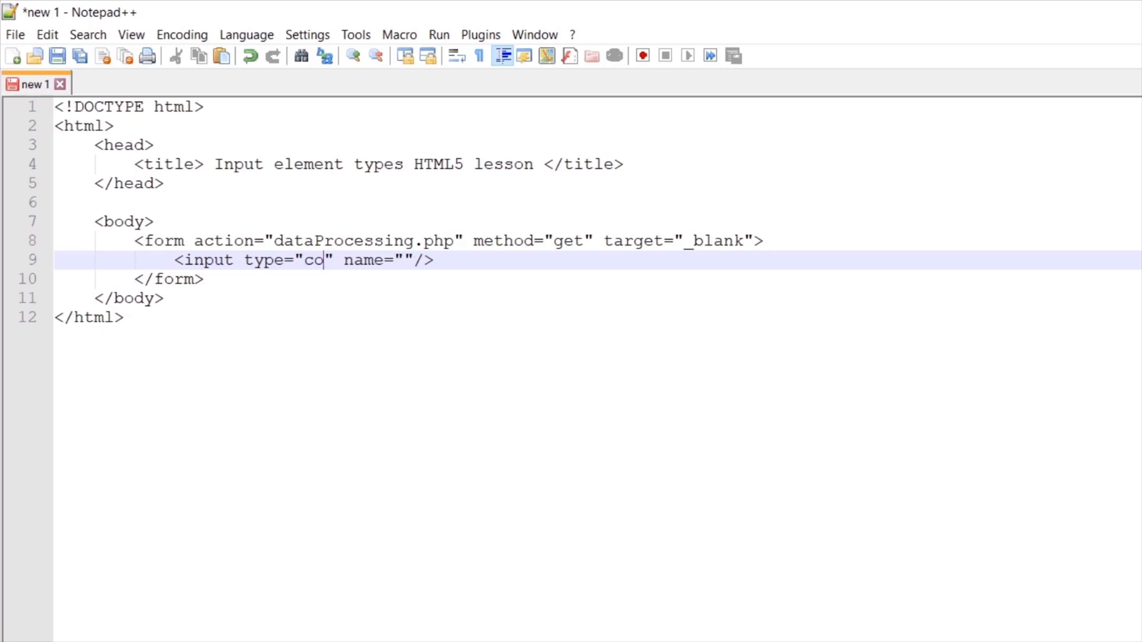
text(lor)
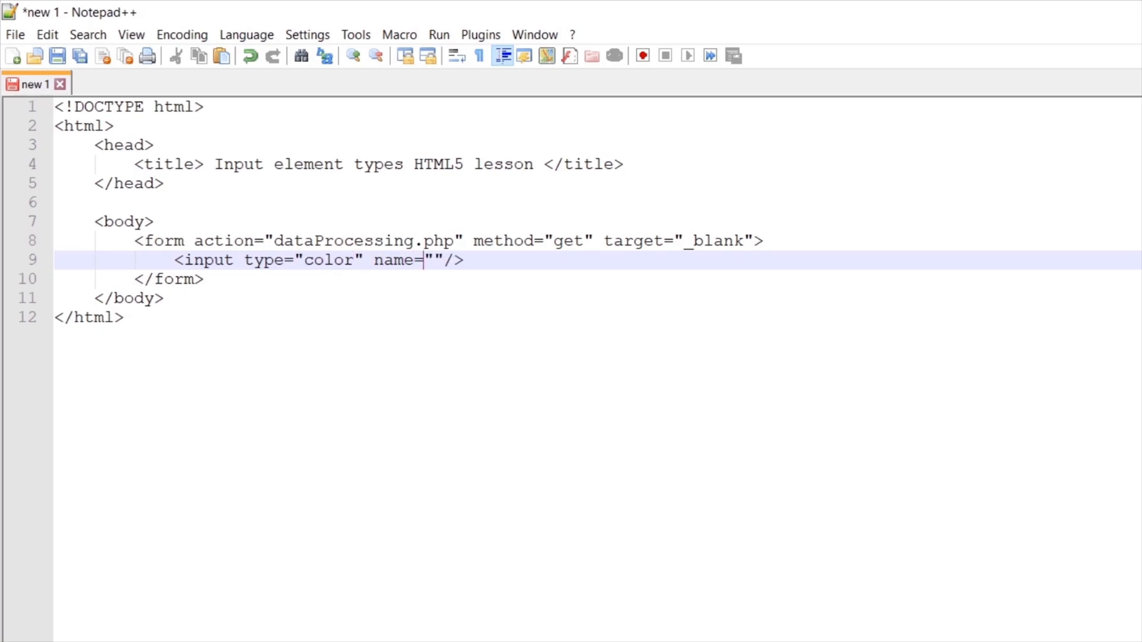
text(colorField)
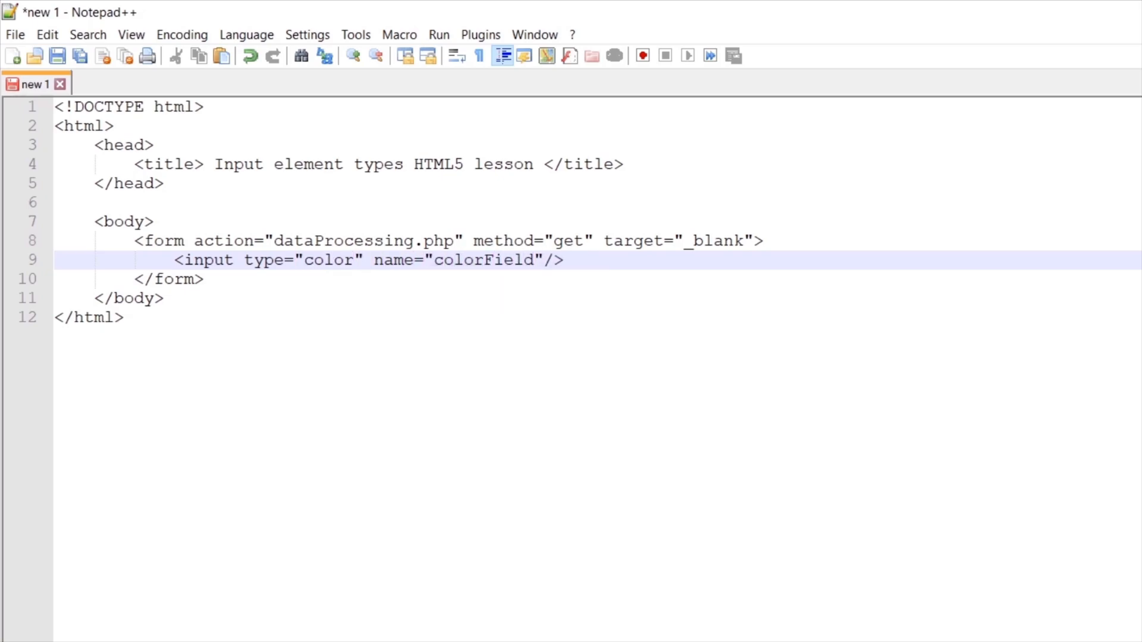
click(244, 260)
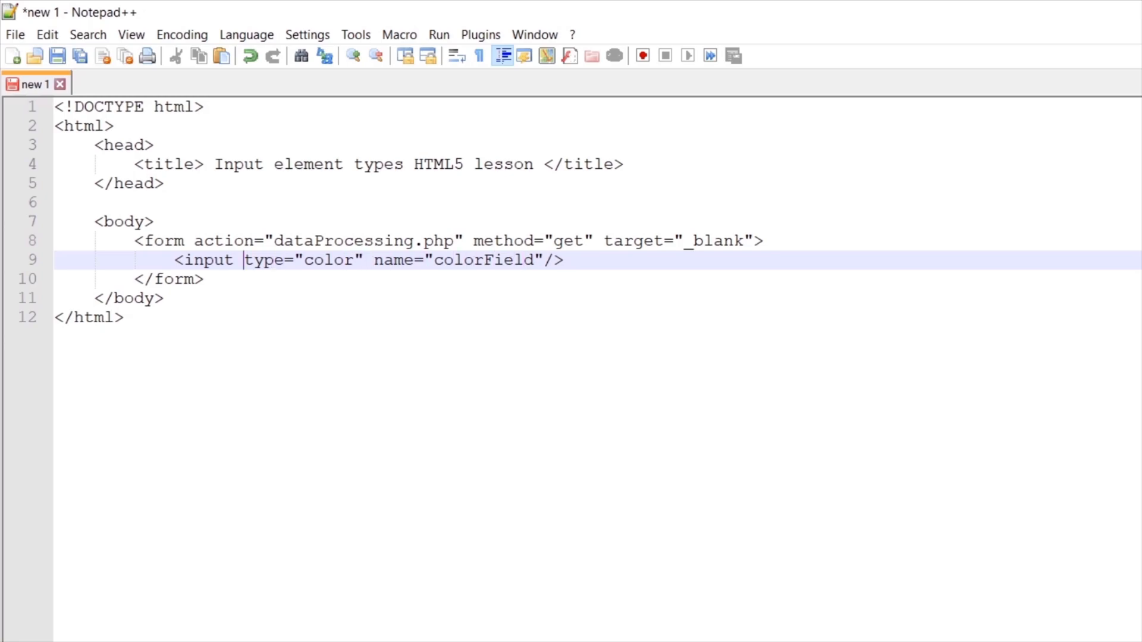
text(Color:)
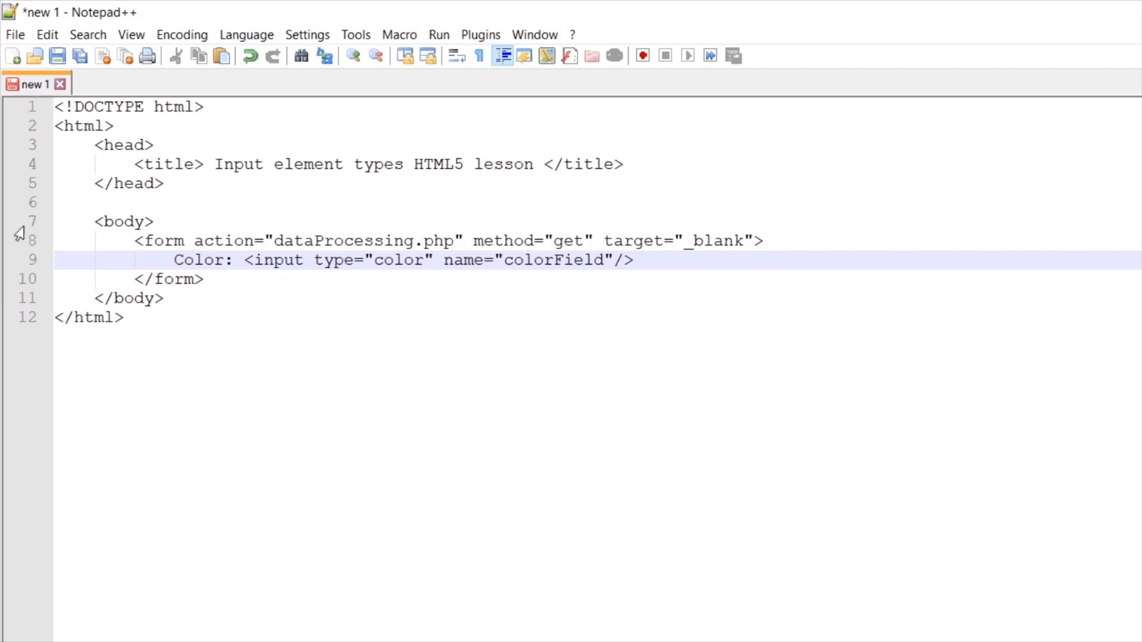
Save the page to the Desktop under the file name Index.html.
click(15, 35)
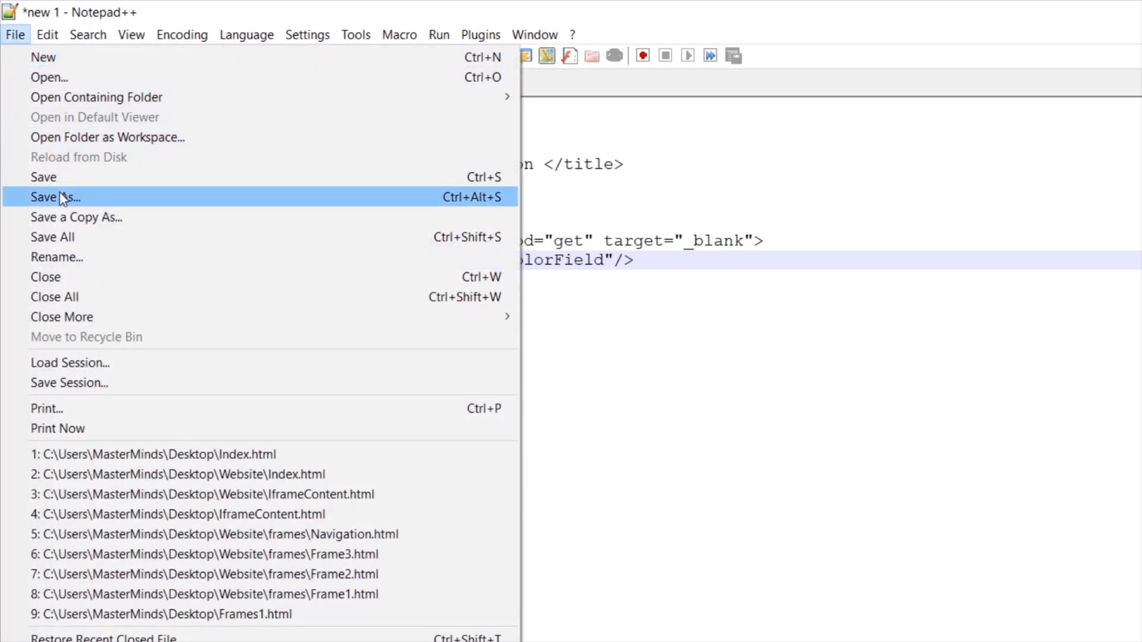
click(54, 197)
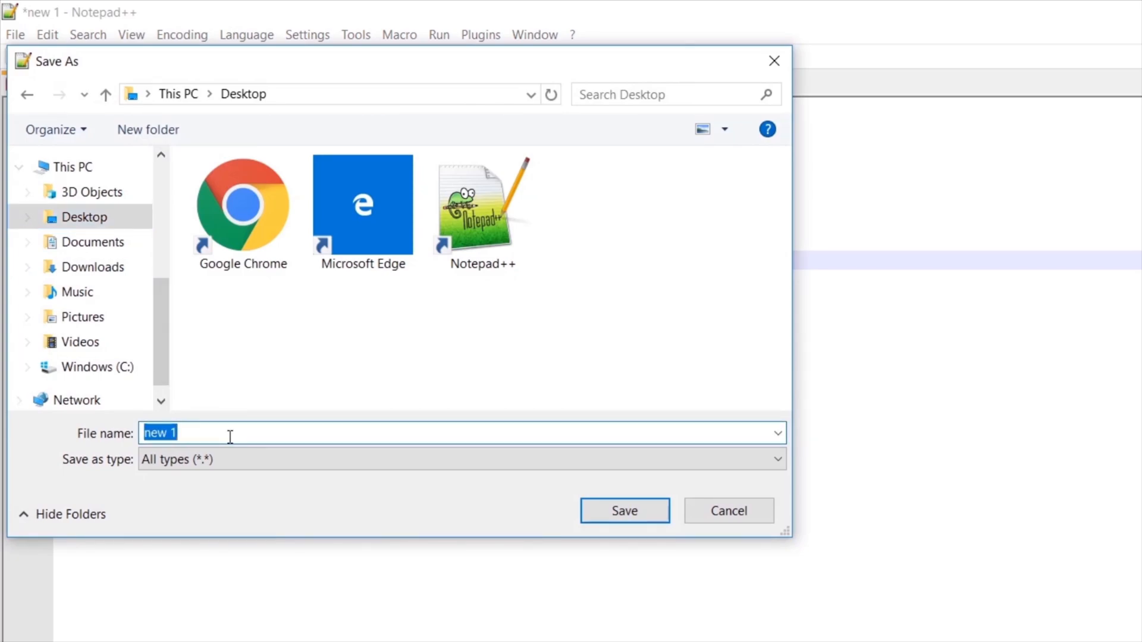
text(Index.)
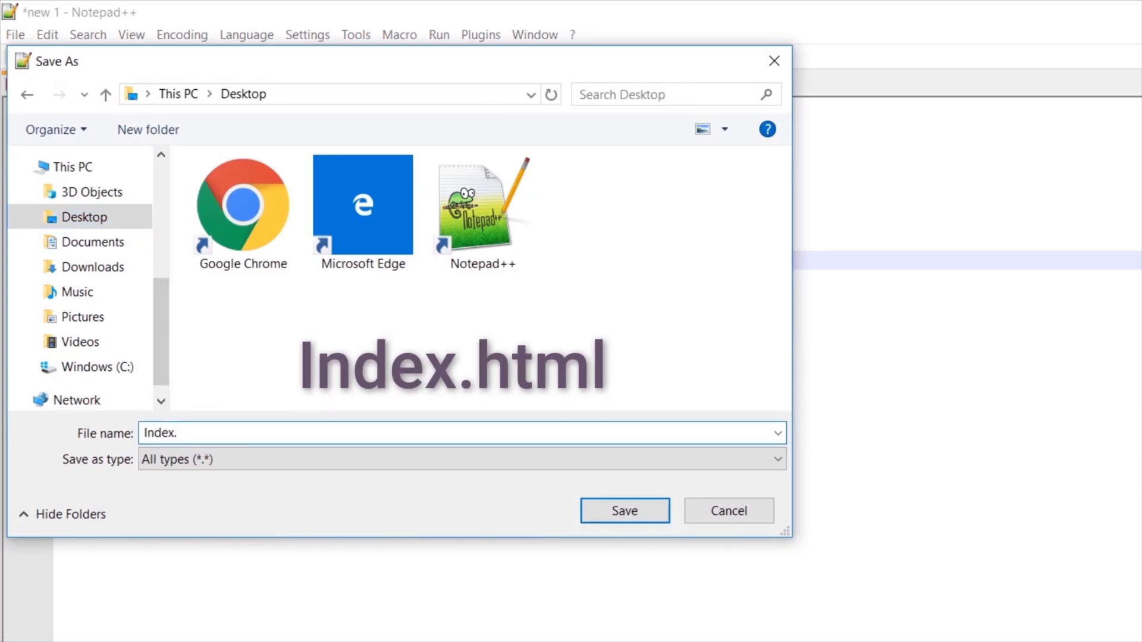
text(html)
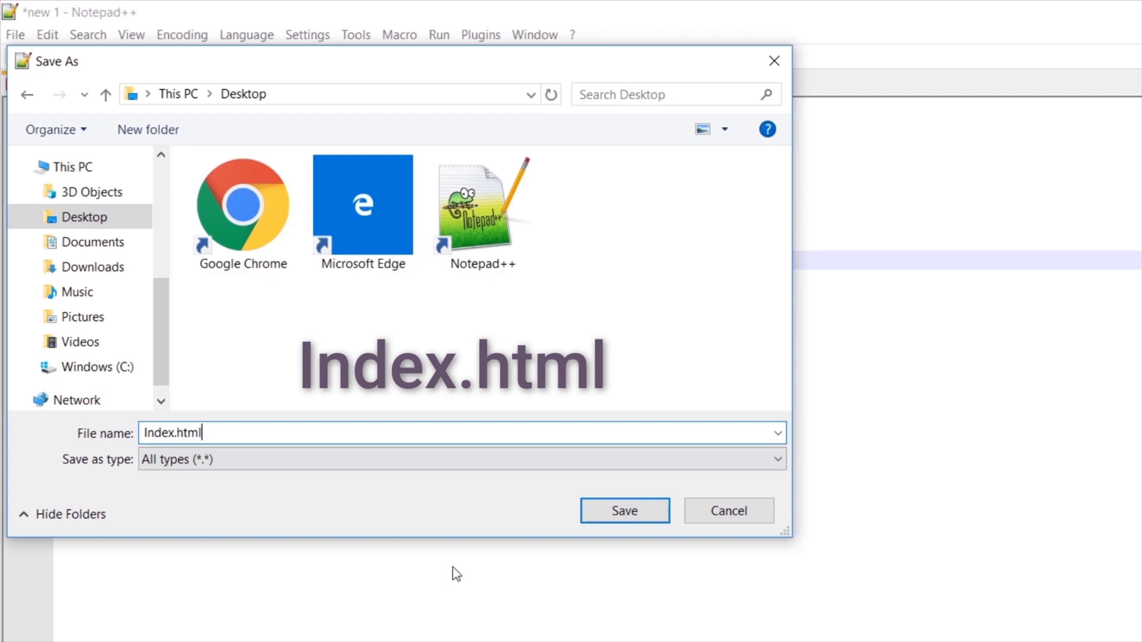
click(624, 510)
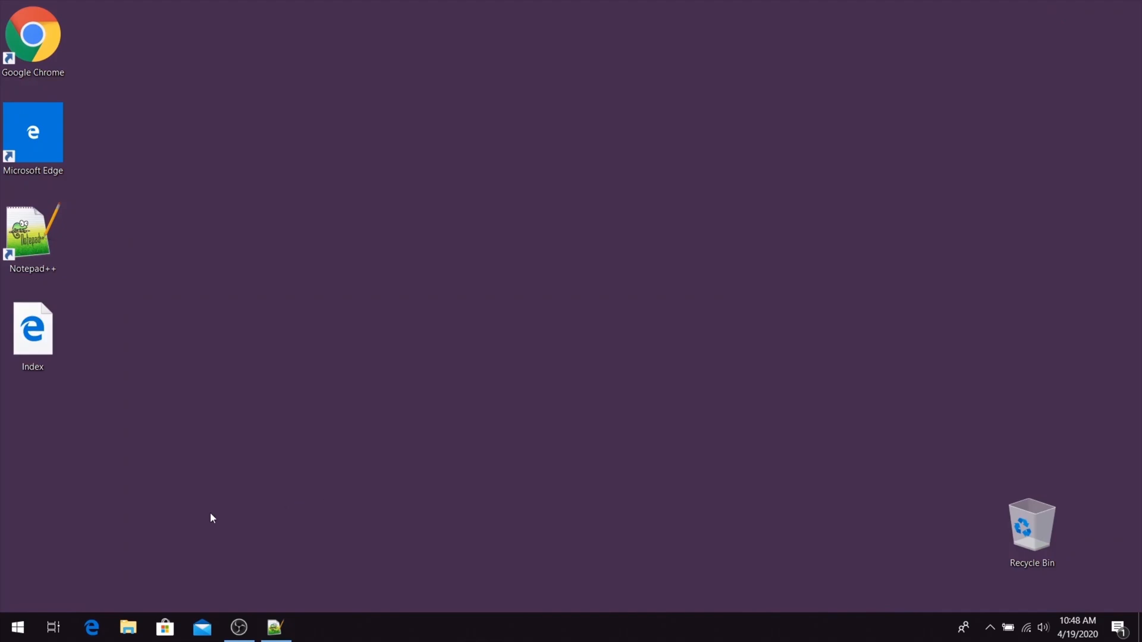
Open the Index file from the desktop with Google Chrome.
right_click(32, 328)
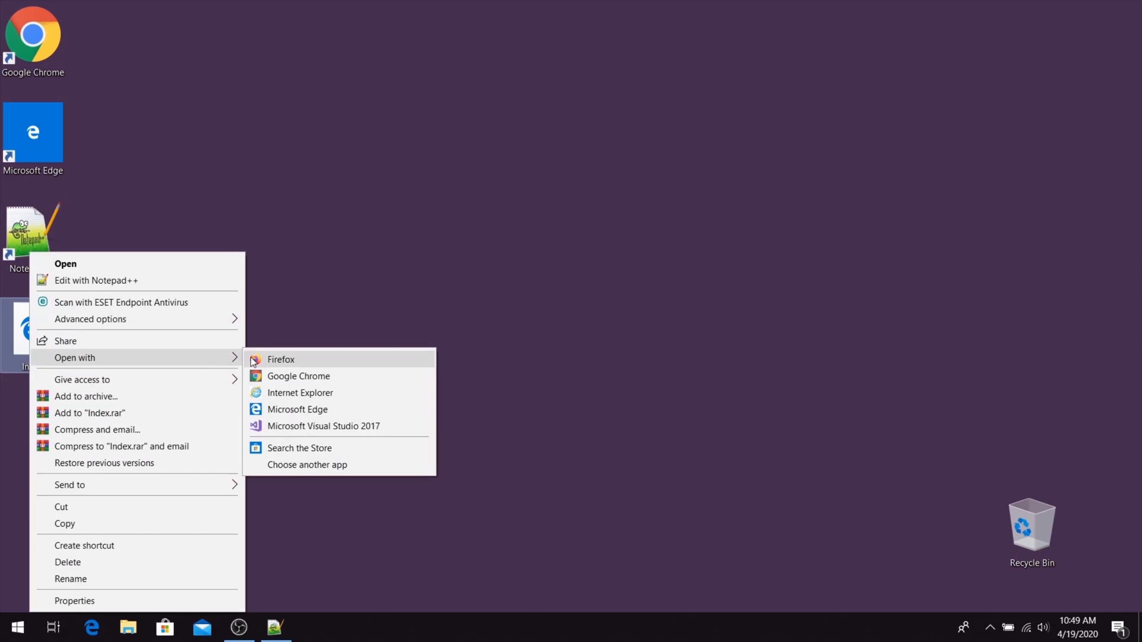
click(299, 376)
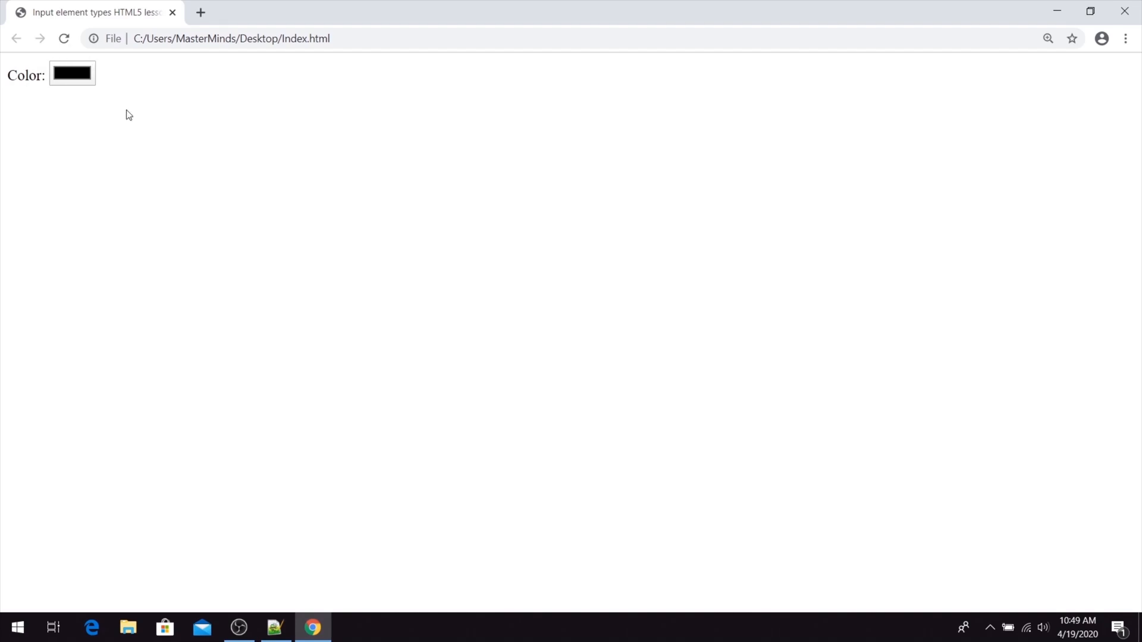
Pick an olive-green colour in the page's Color field picker and accept it.
click(71, 74)
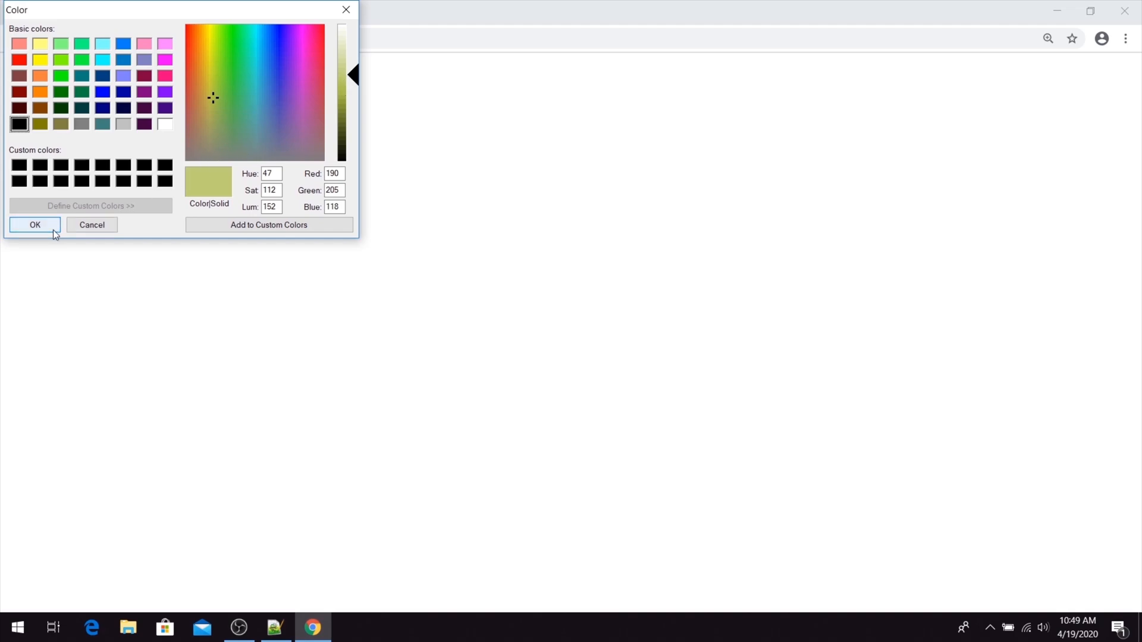
click(34, 224)
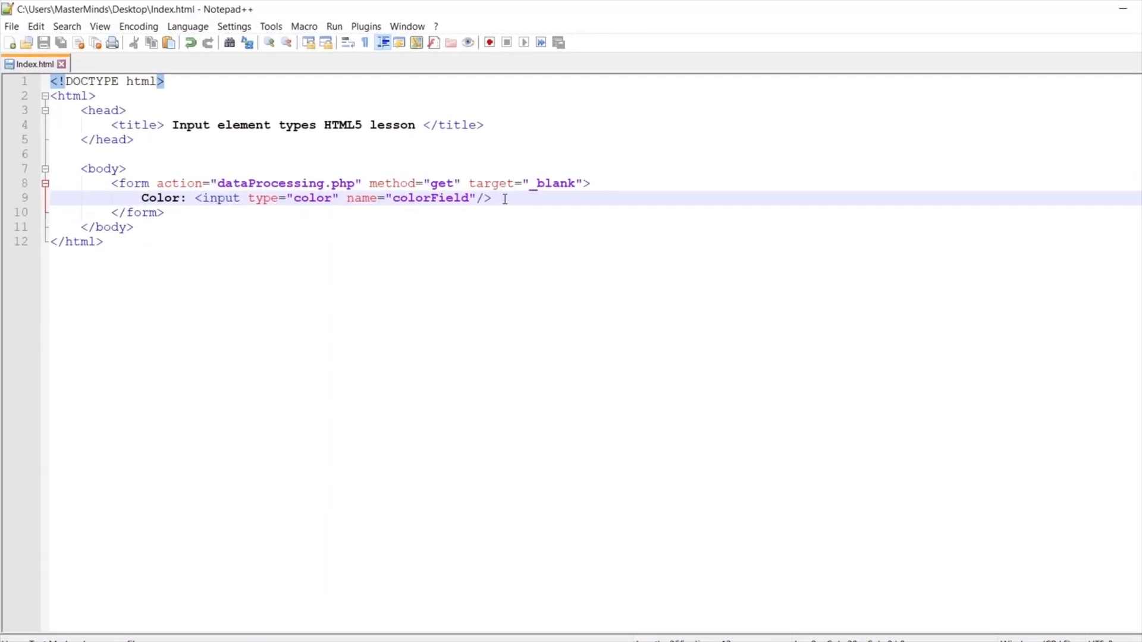
Add value="#FFDD00" to the colorField input tag on line 9.
text(value=")
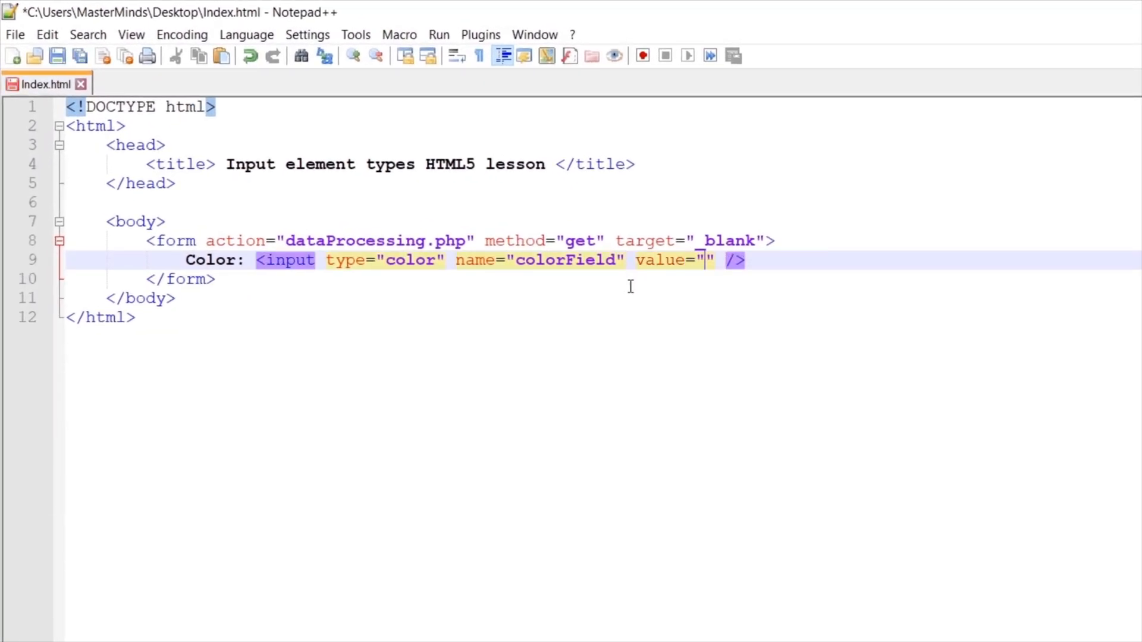
text(#FFDD00)
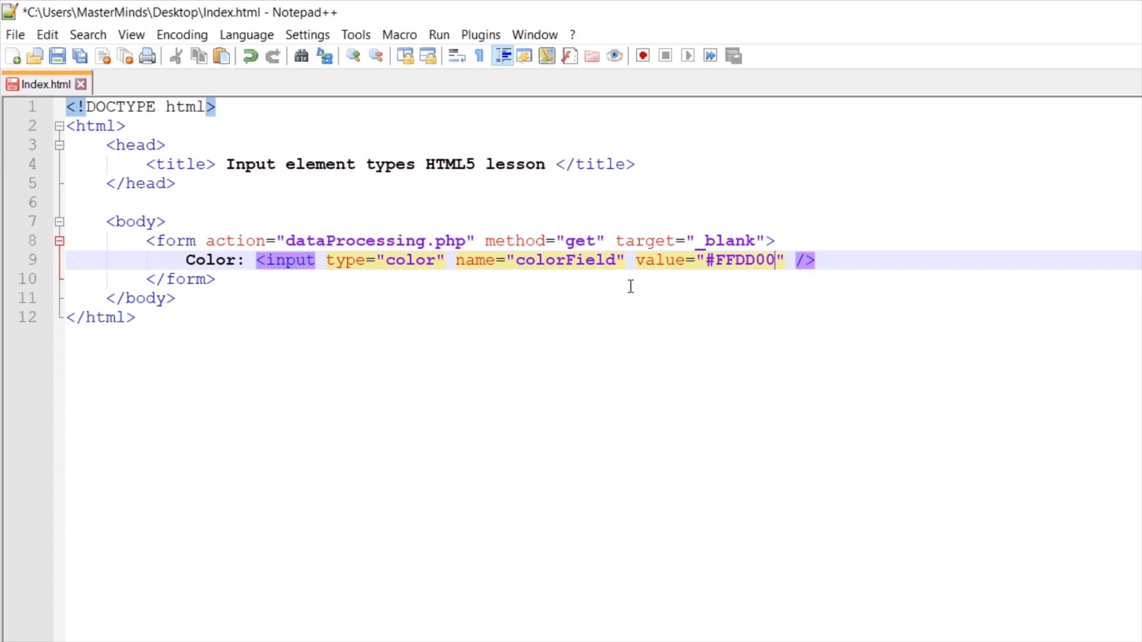
click(13, 35)
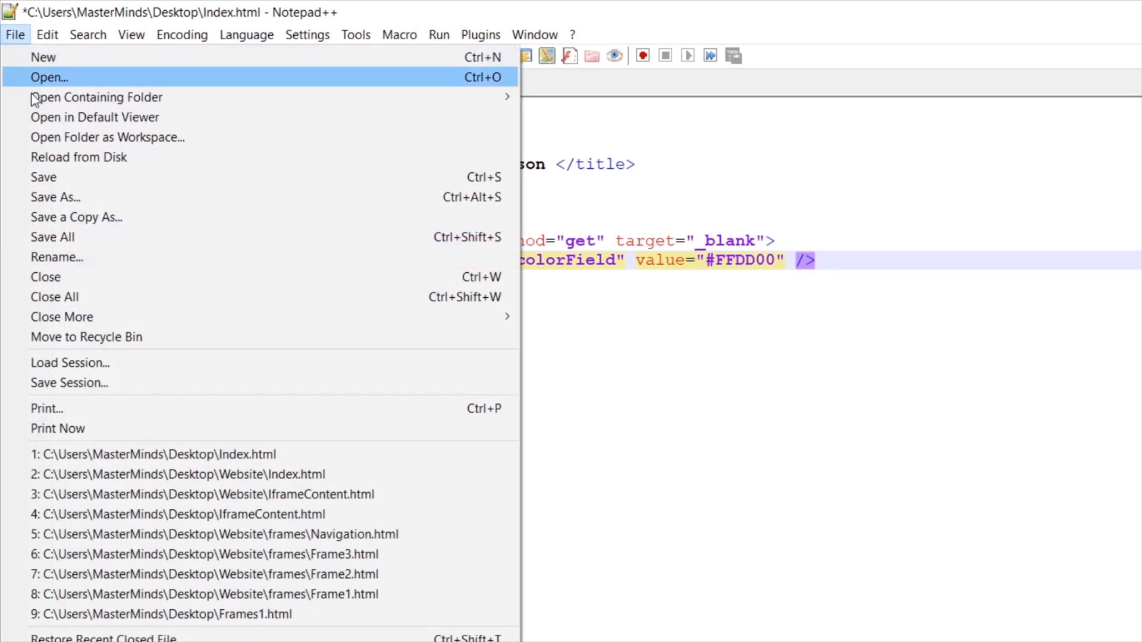